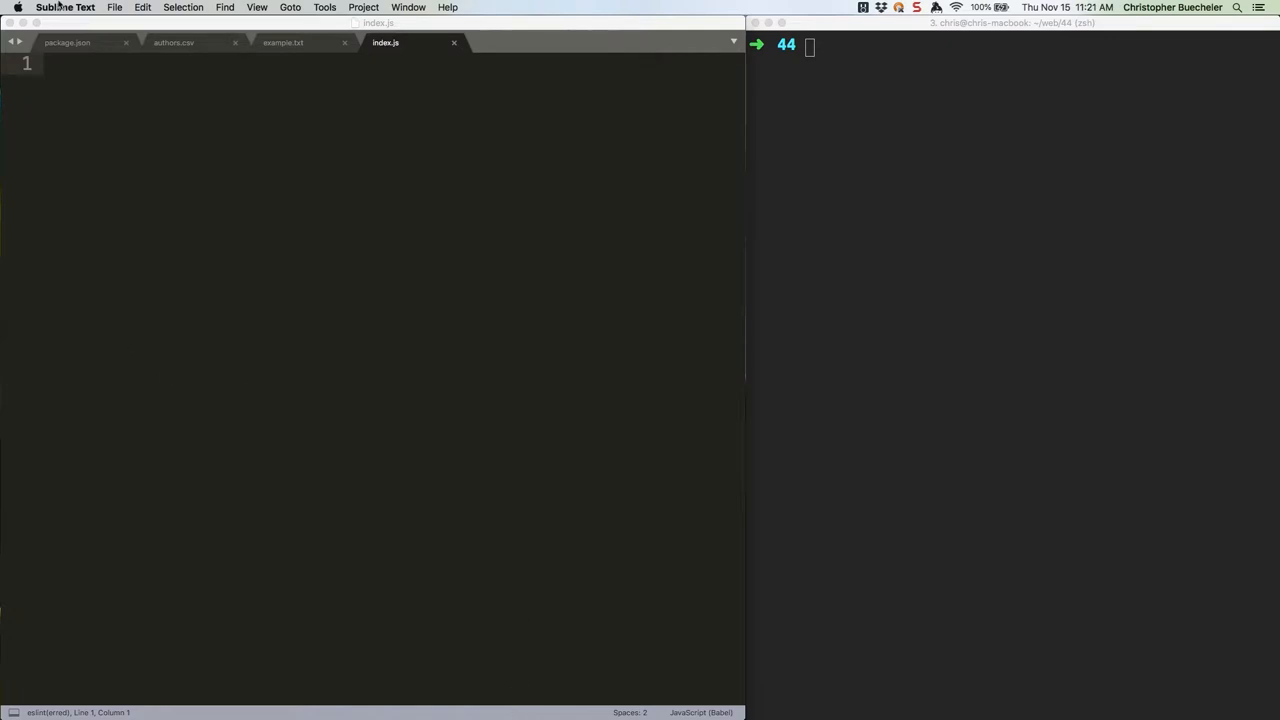
Step: Review package.json listing csvtojson, then run npm install in the iTerm2 terminal
left_click(68, 42)
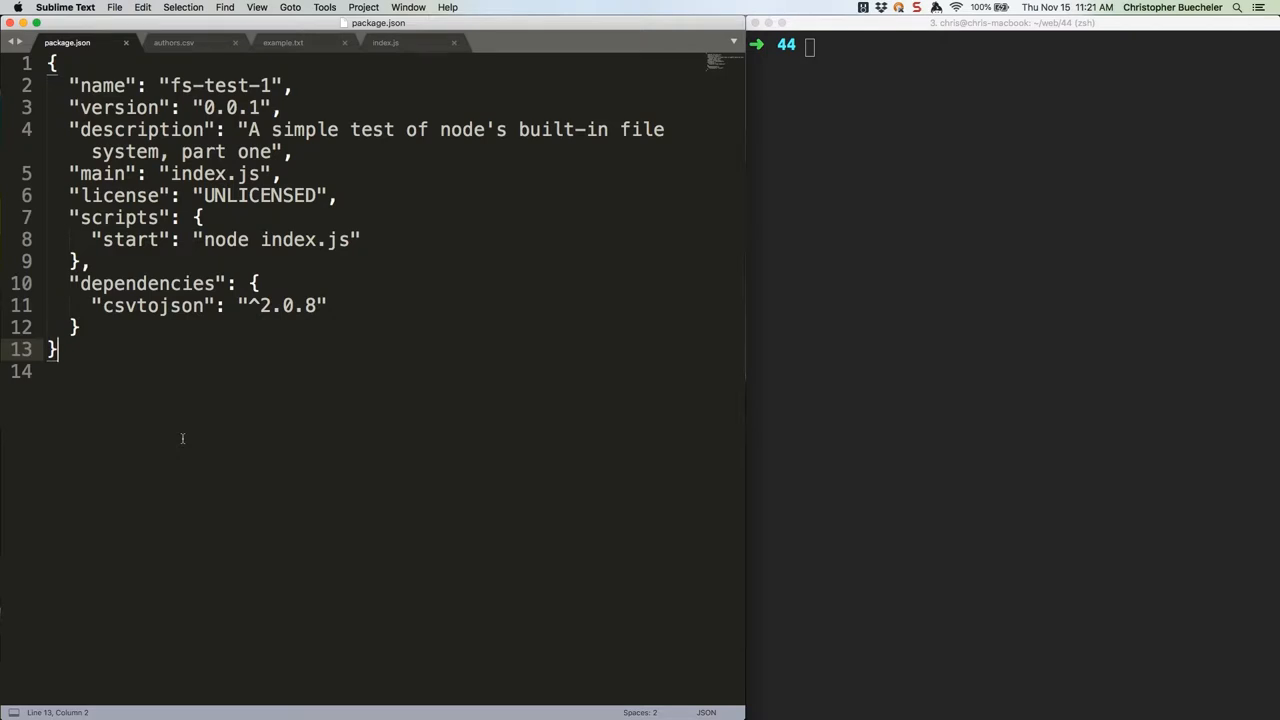
left_click(948, 344)
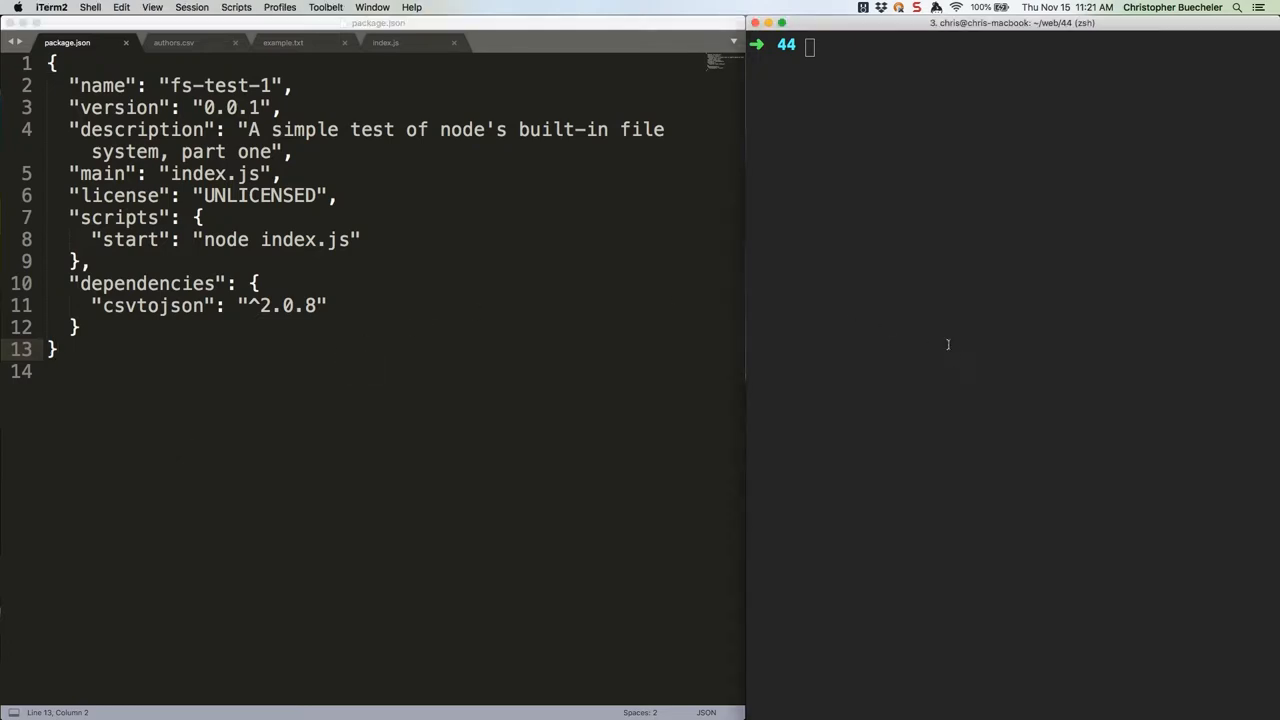
type("npm install")
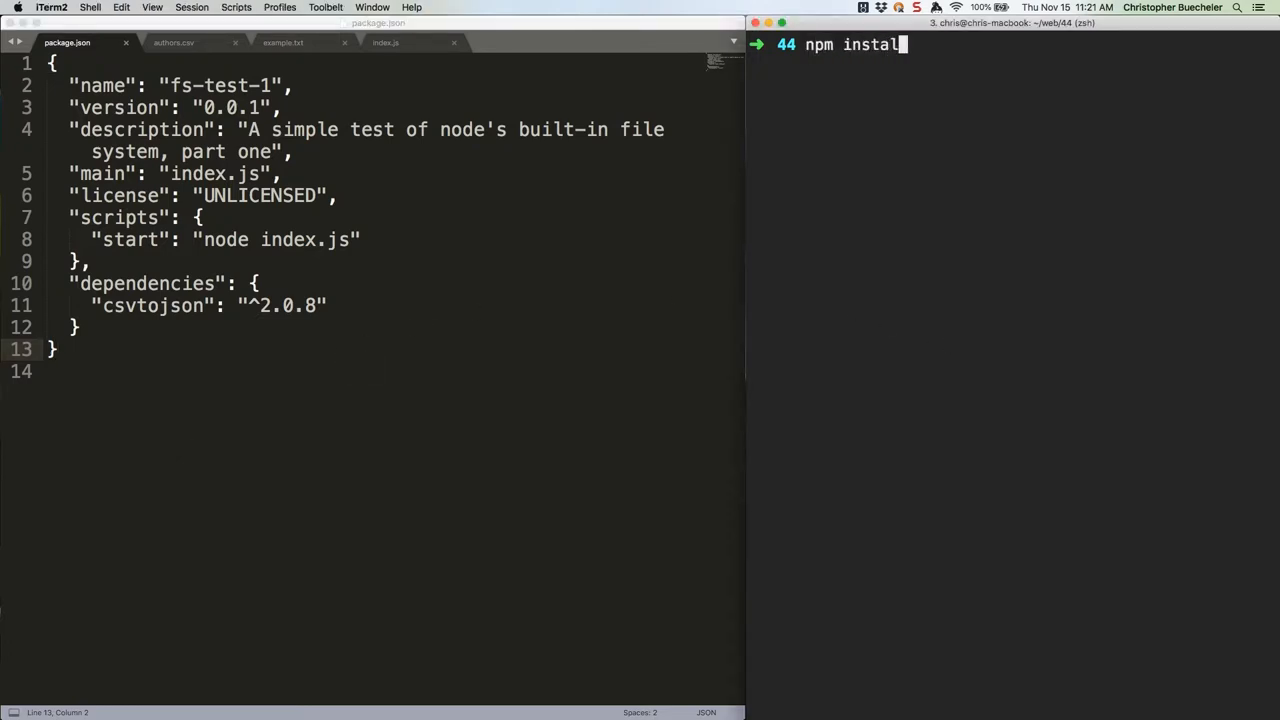
key("enter")
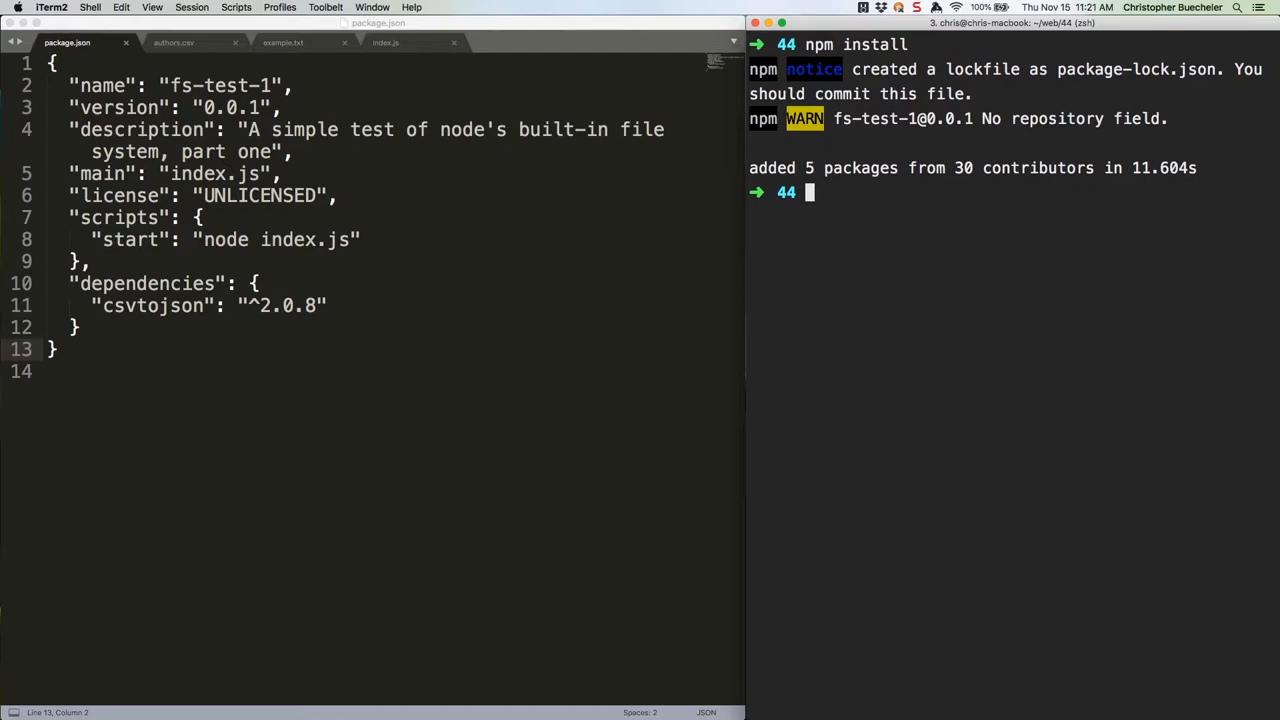
Step: View authors.csv and example.txt, then switch to the empty index.js
left_click(172, 42)
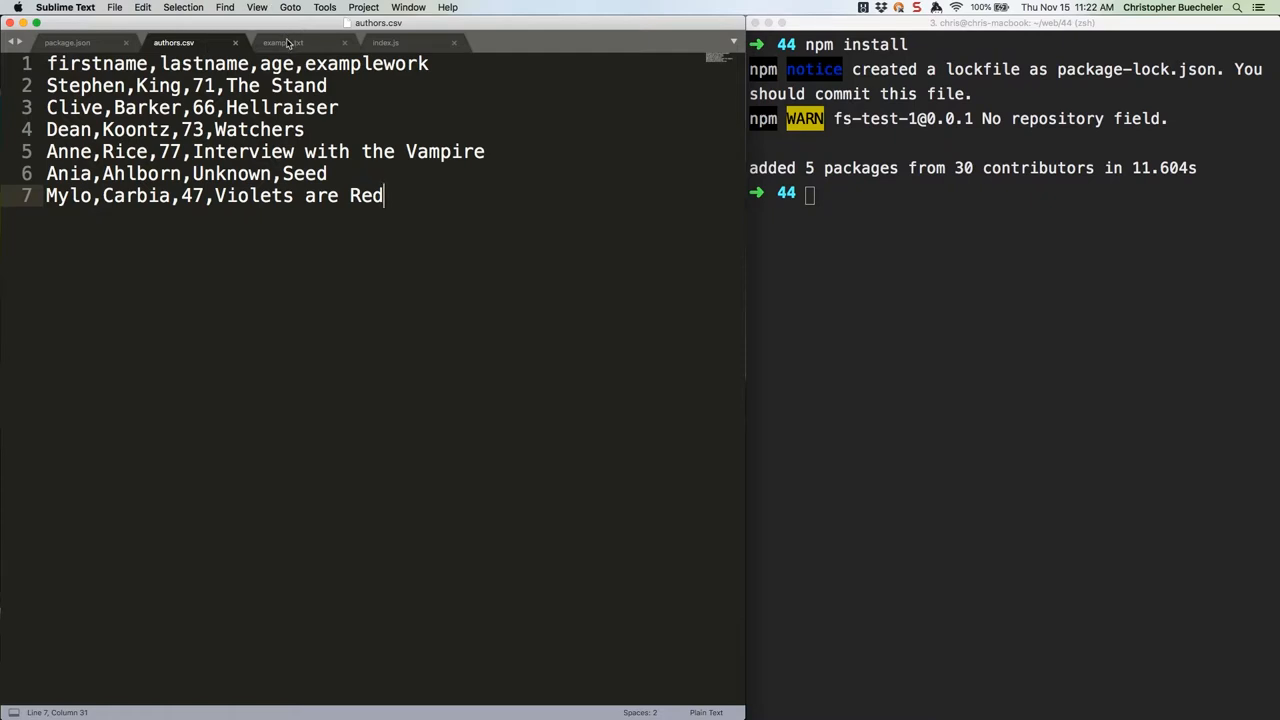
left_click(284, 42)
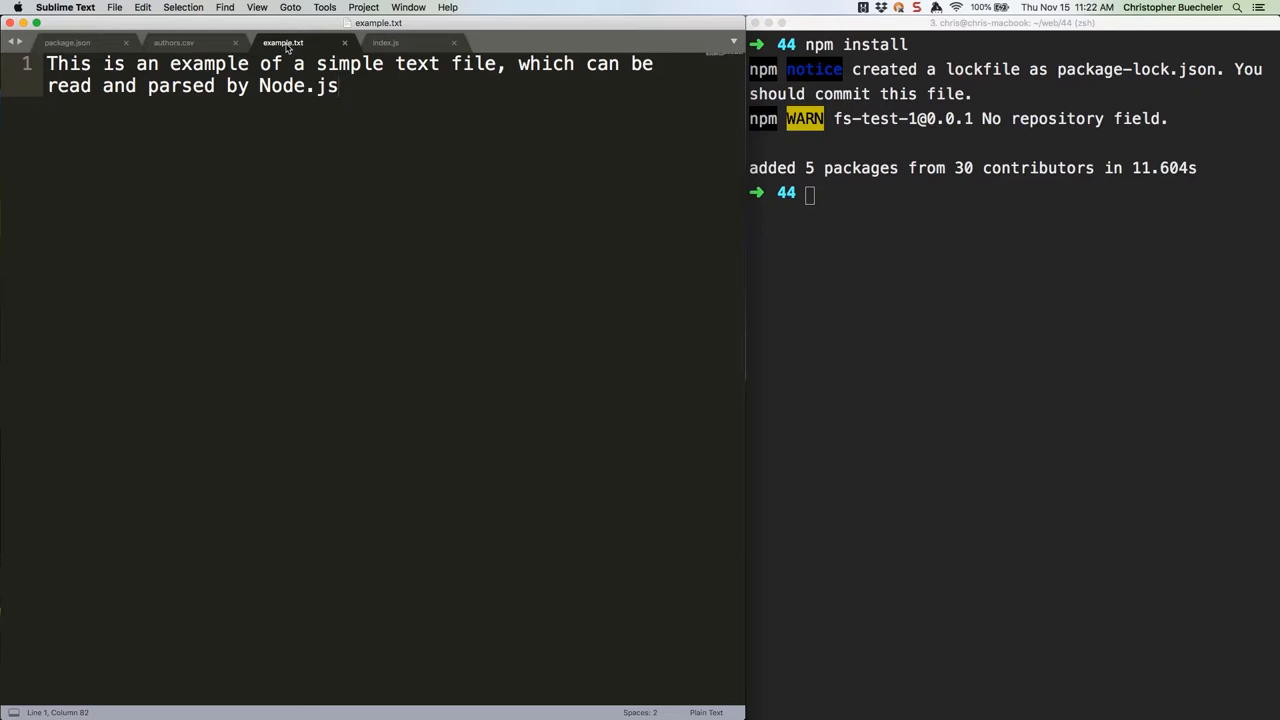
left_click(384, 42)
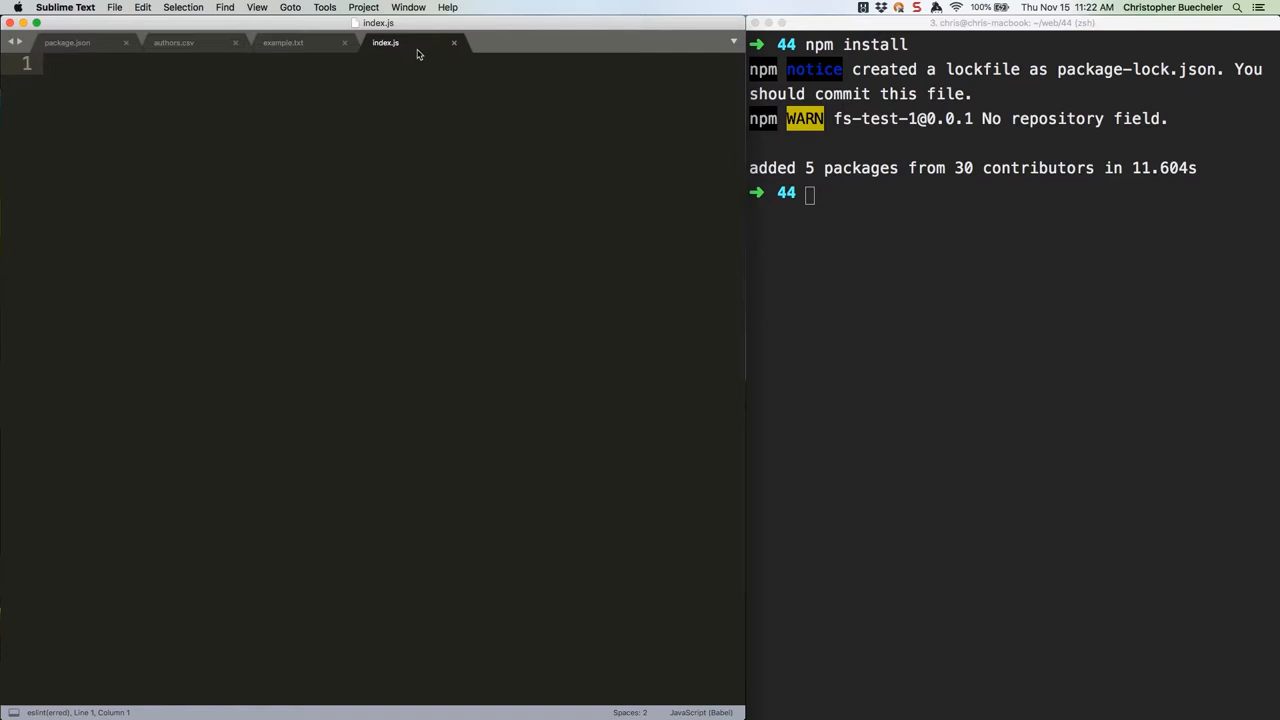
Step: Require fs and read authors.csv synchronously into rawData in index.js
type("const fs")
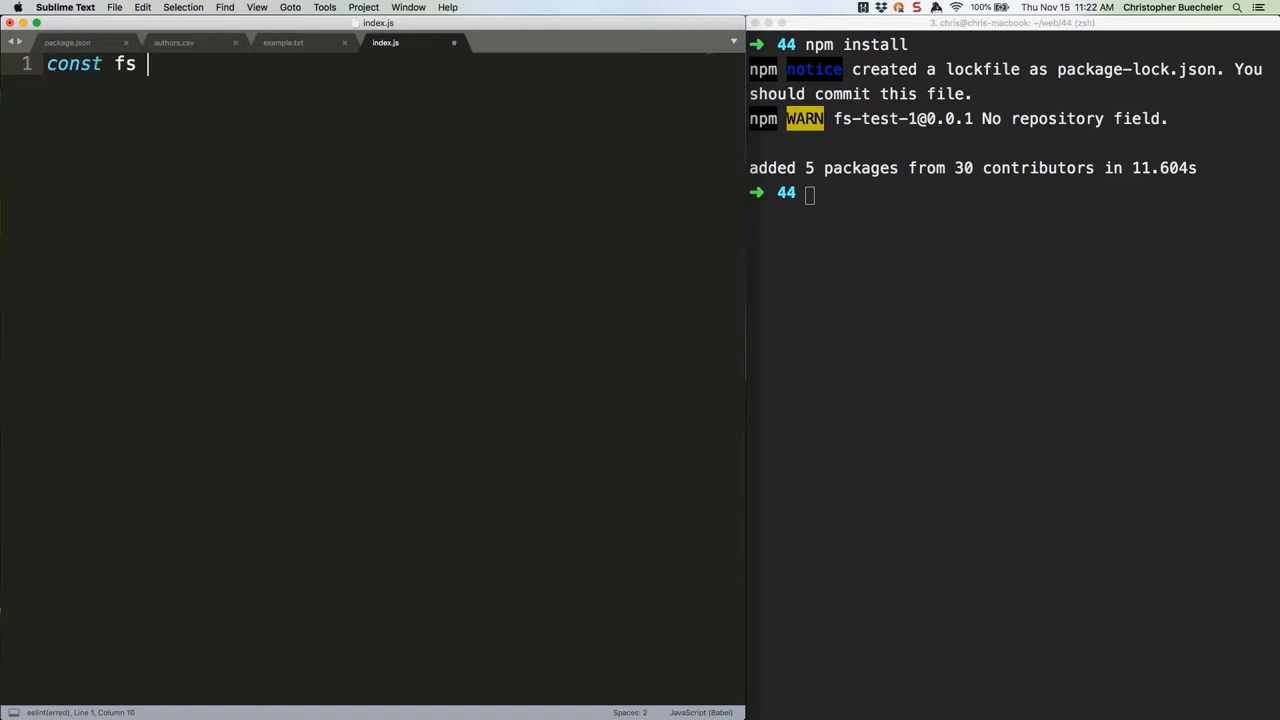
type("= require('fs');")
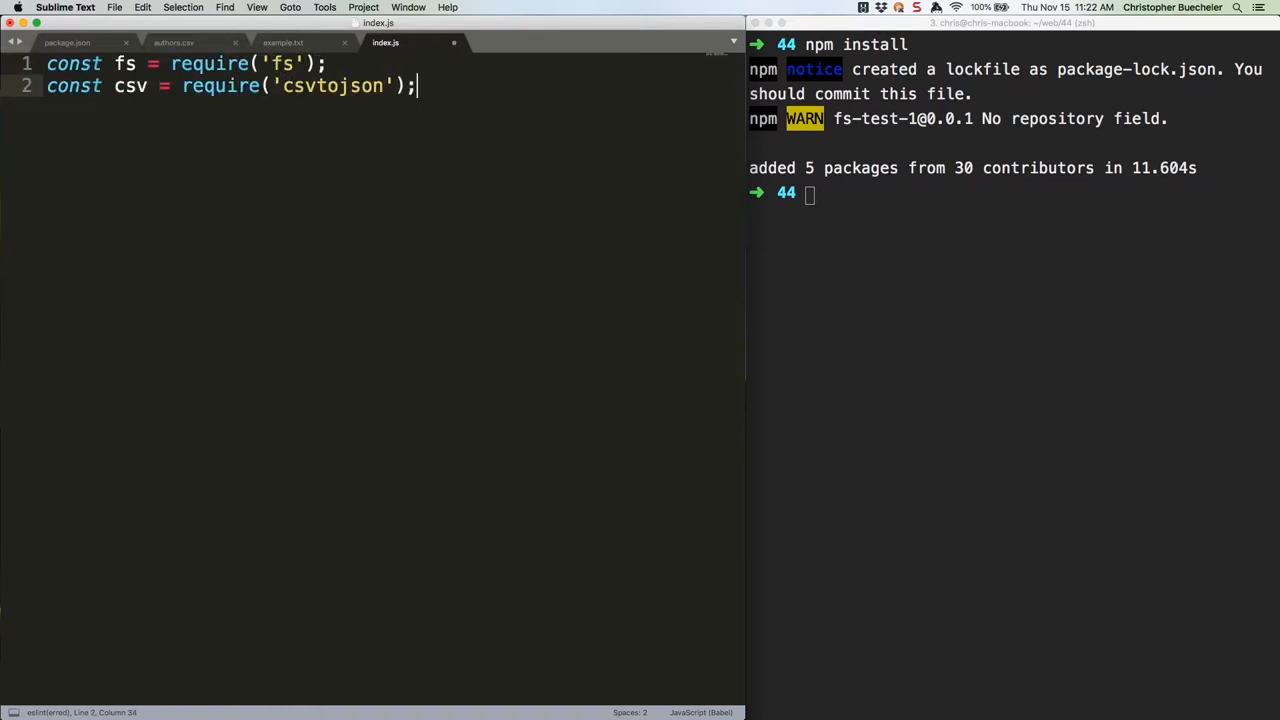
key("enter")
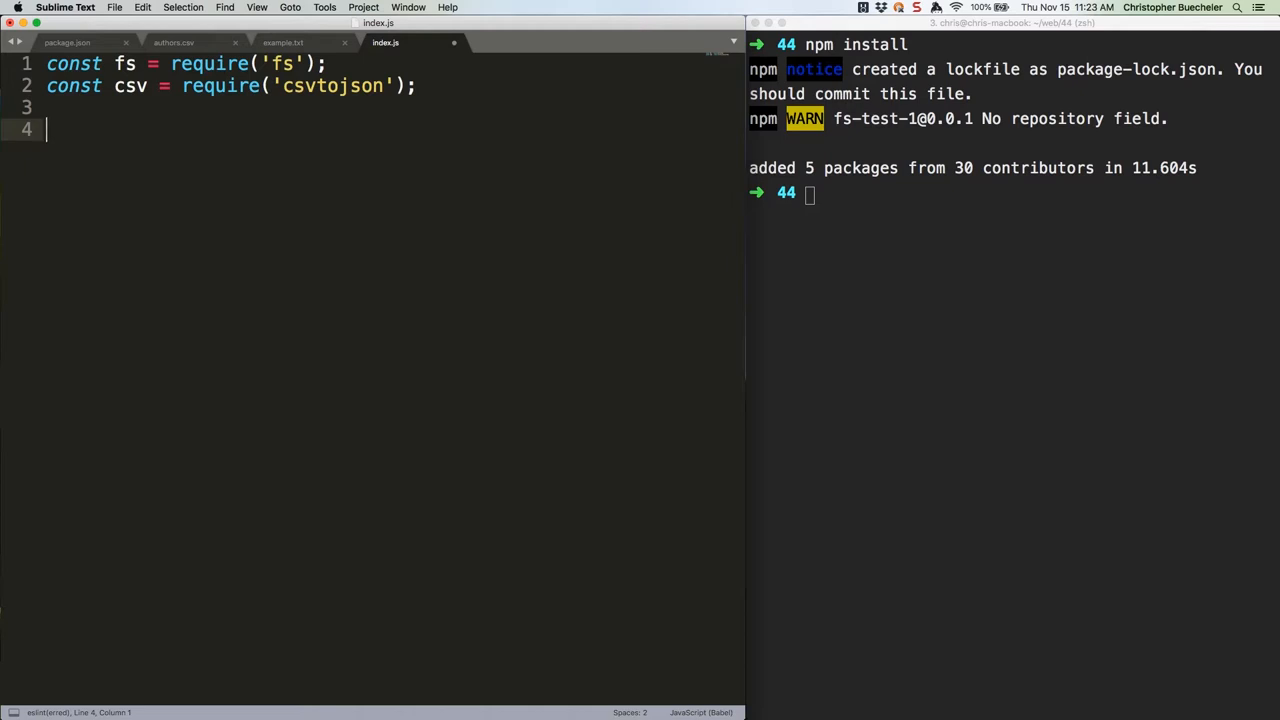
type("const rawData = fs.readFileSync('authors.csv');")
type("console.log(authorData);")
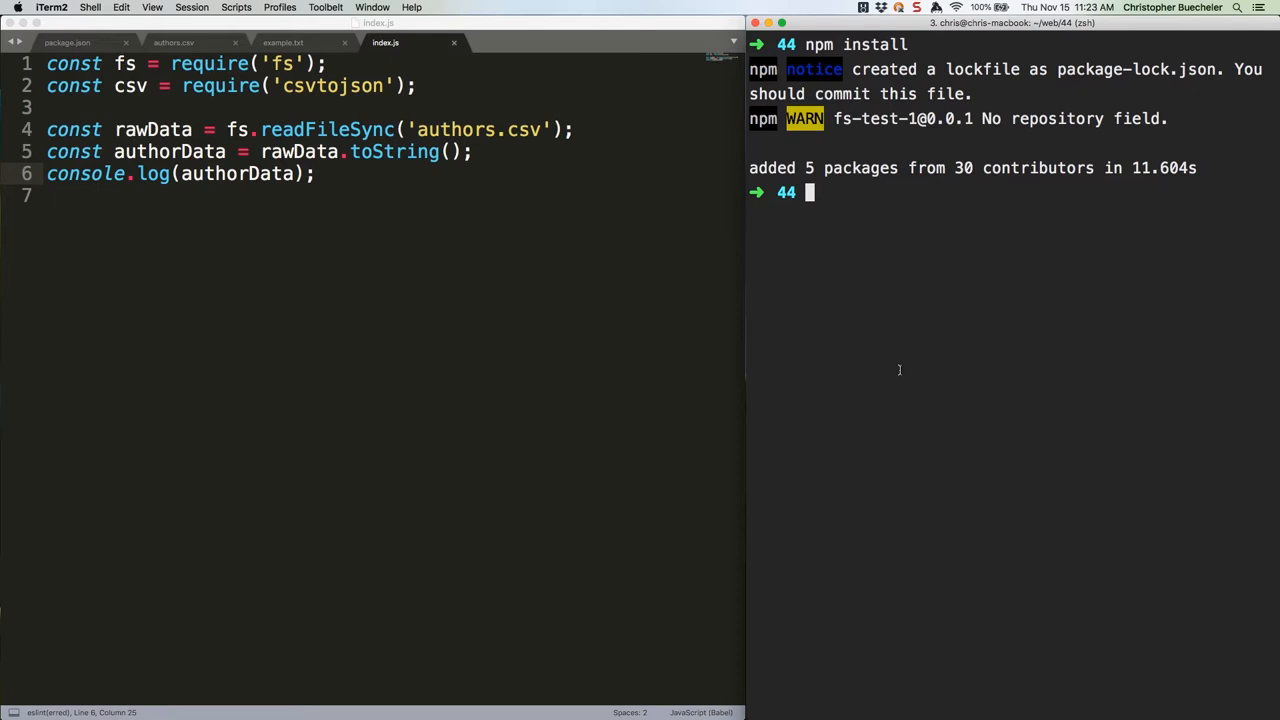
Step: Run node index.js in the terminal to print the CSV rows
type("node")
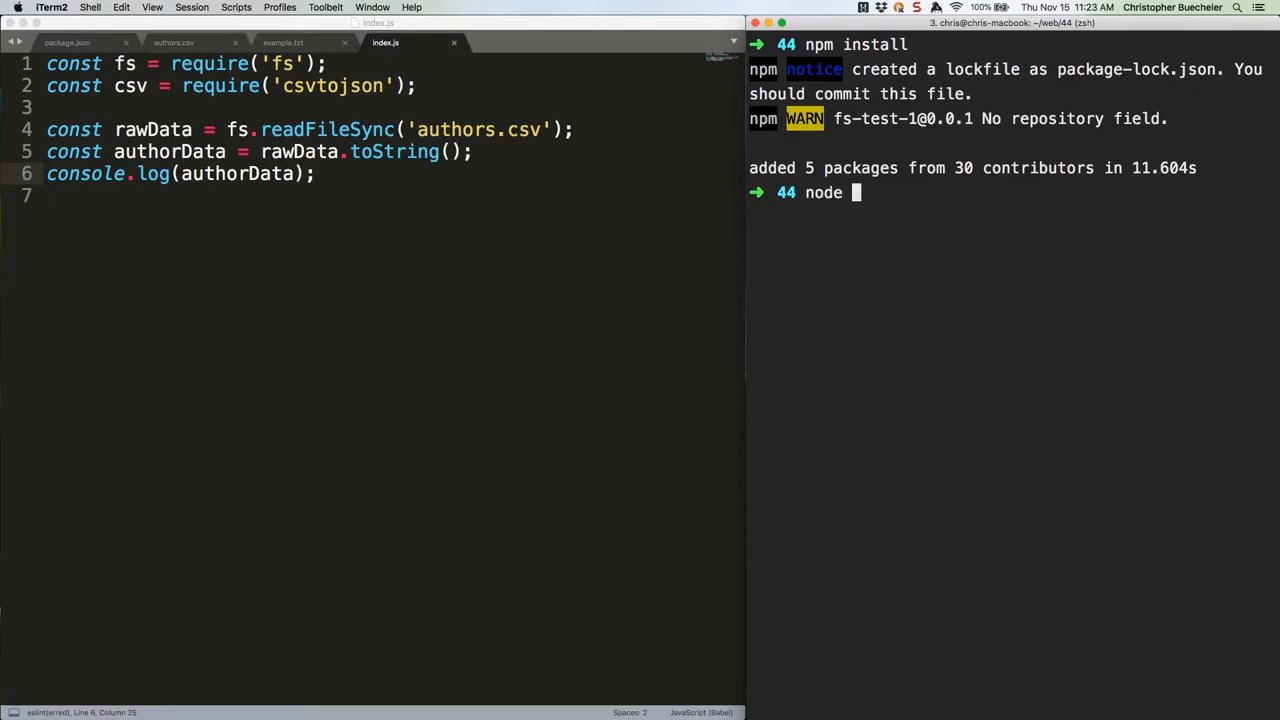
type("index.js")
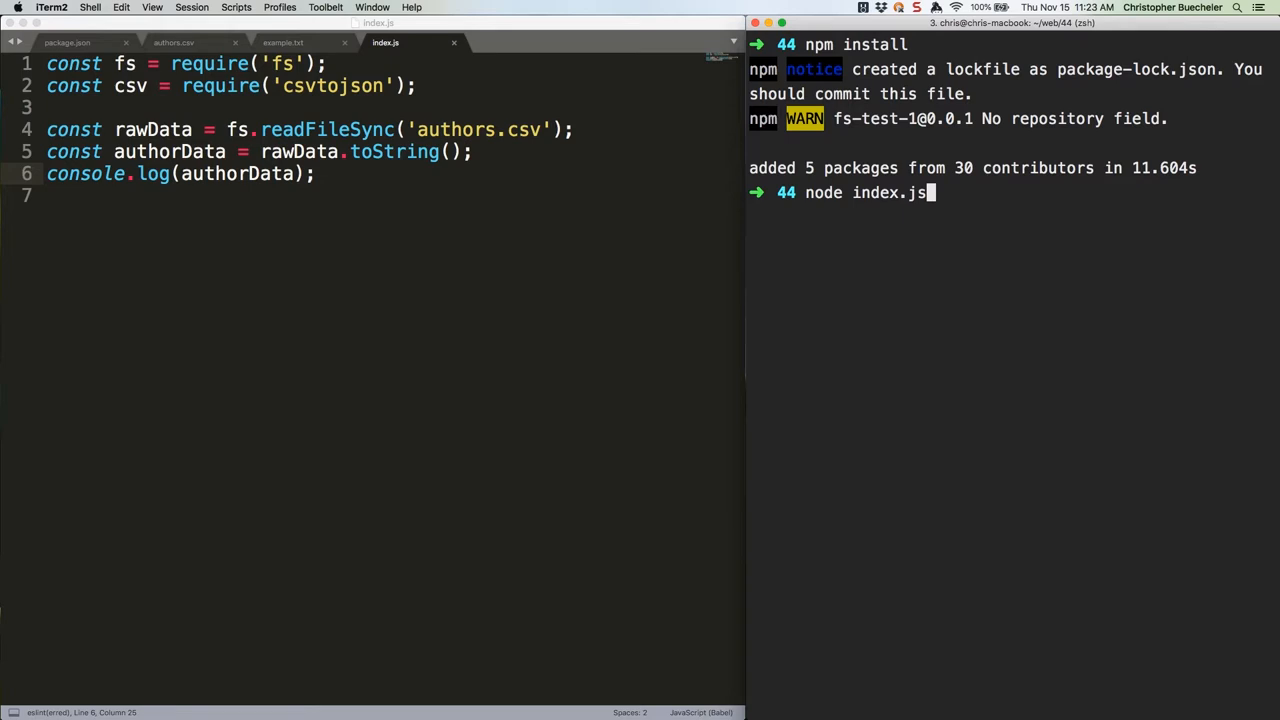
key("enter")
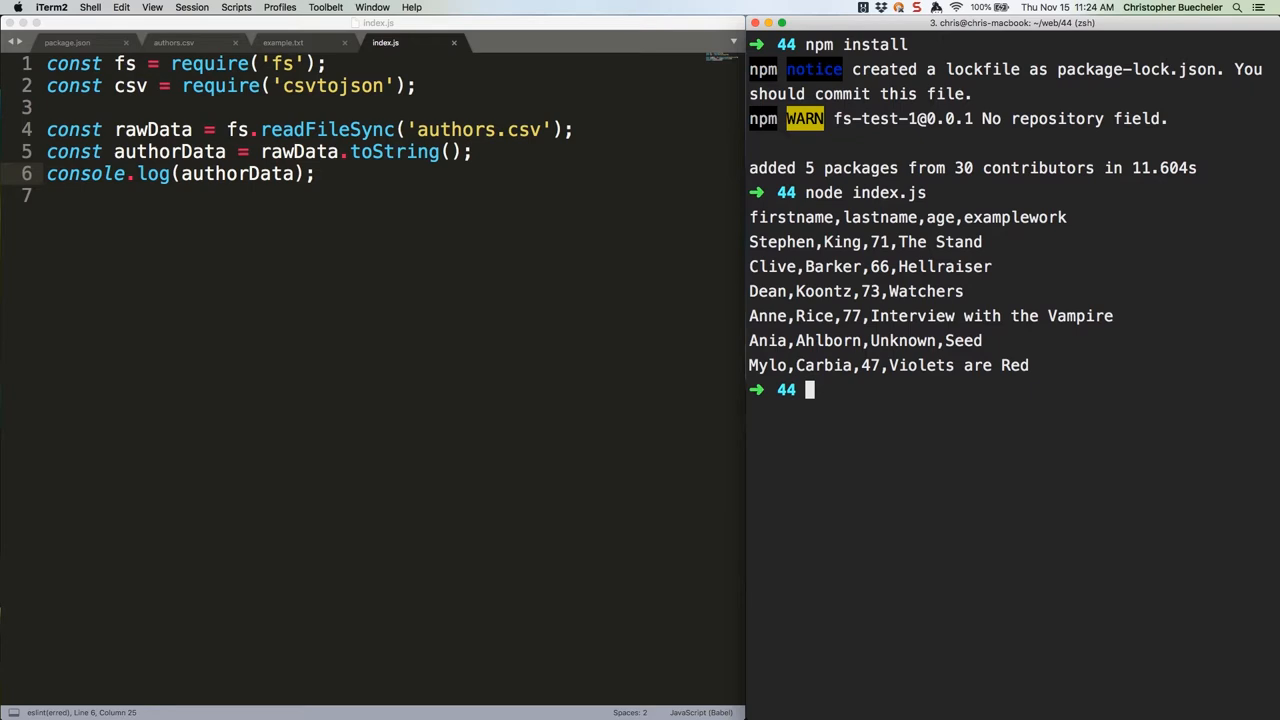
Step: Add csv().fromString(authorData).then(...) logging the array, with a '-----------' separator logged first
type("csv()")
type("node index.js")
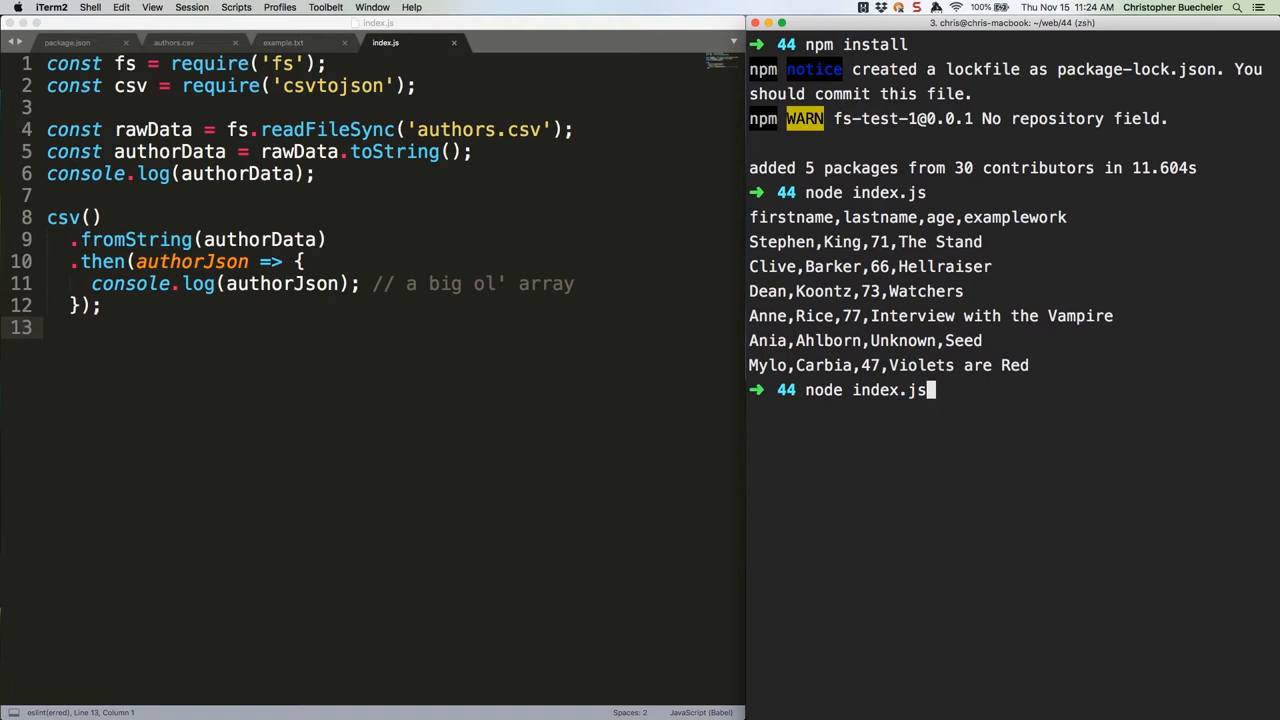
mouse_move(122, 198)
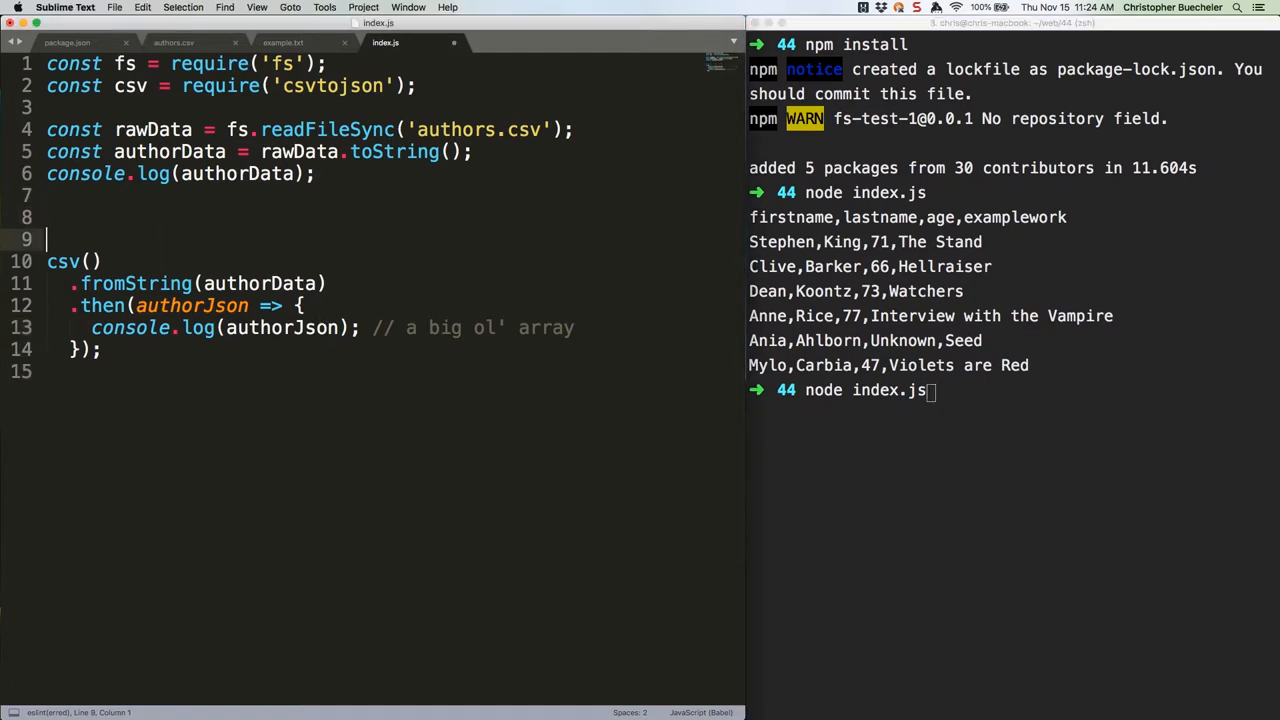
type("console.log('")
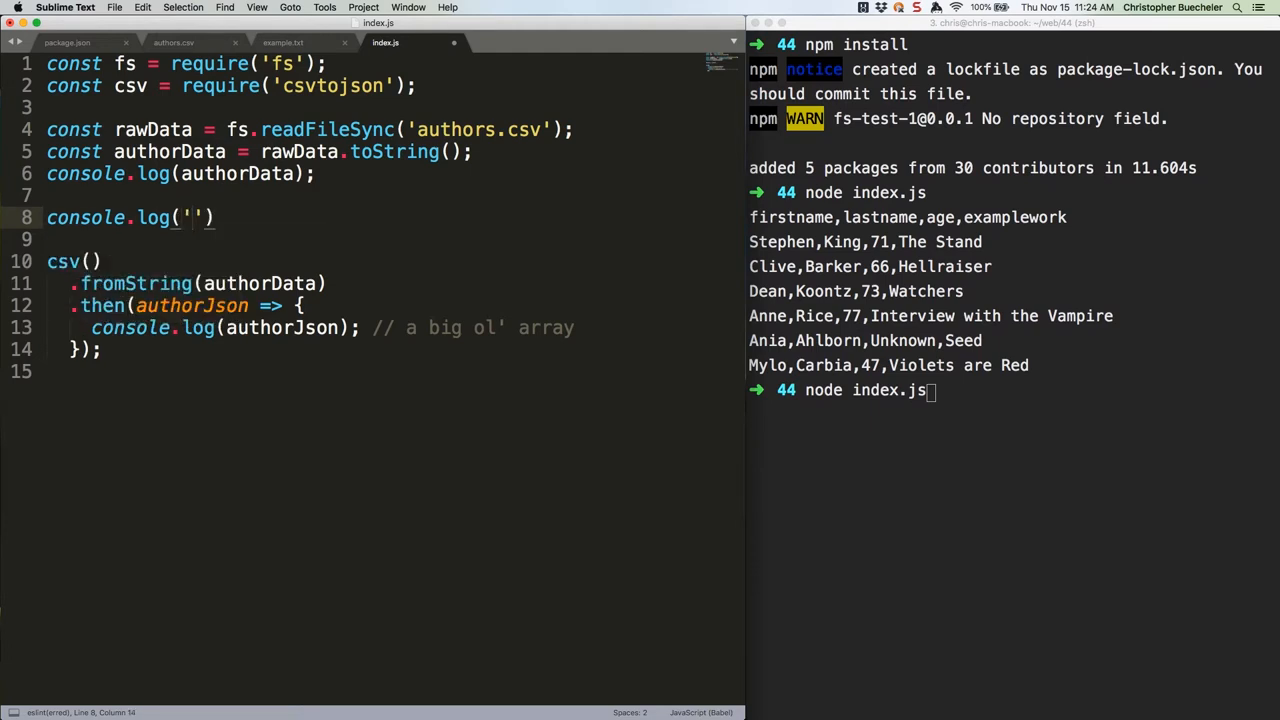
type("-----------")
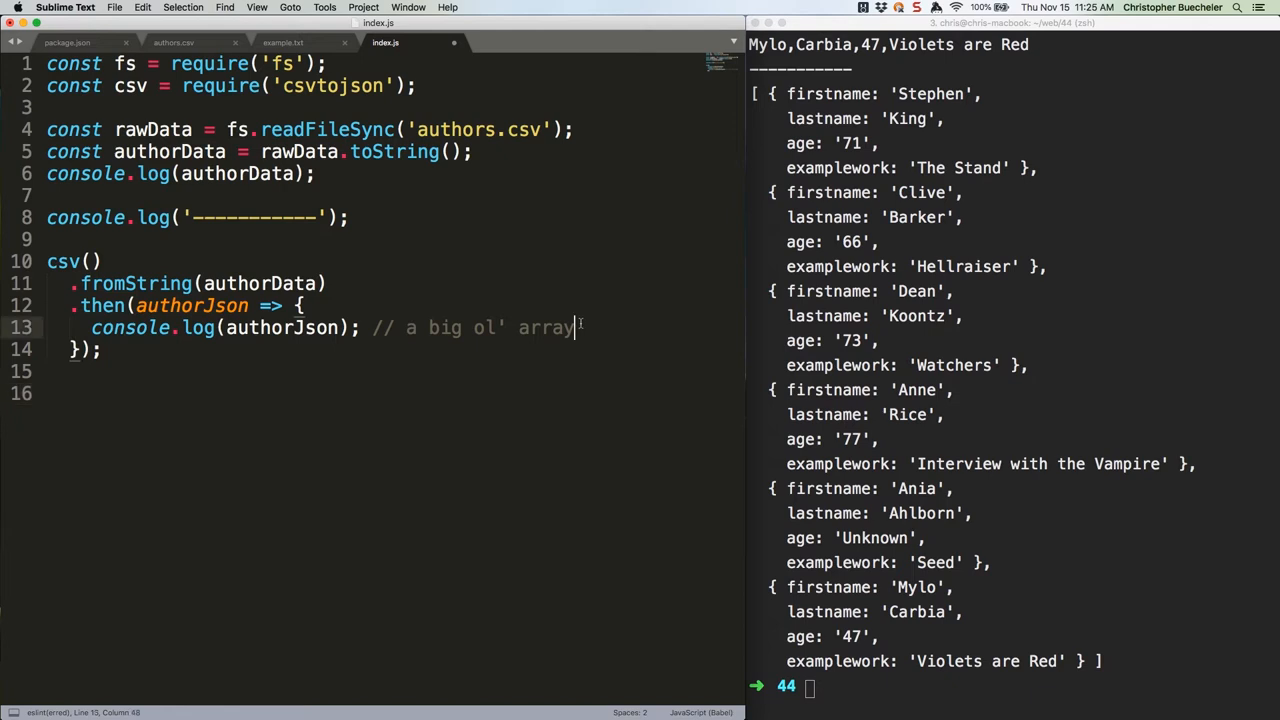
Step: Log a second '-----------' separator inside the .then block and start fs.readFile('example')
type("console.log('")
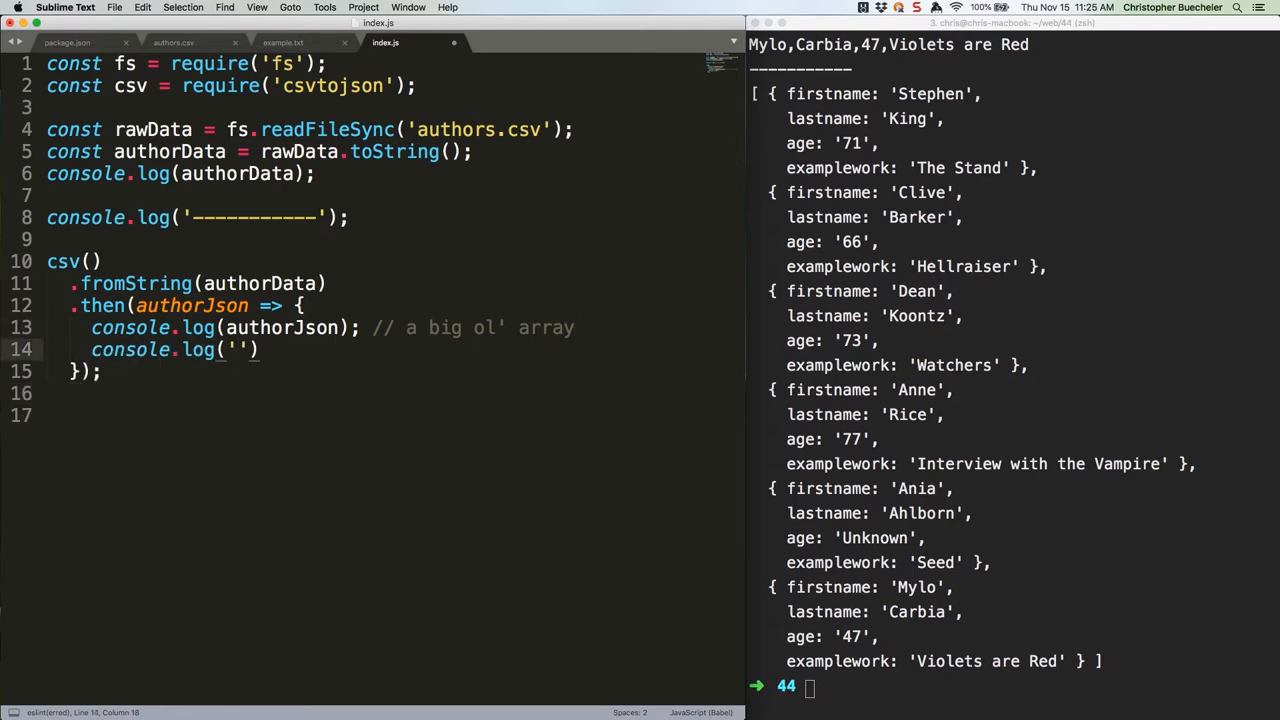
type("-----------")
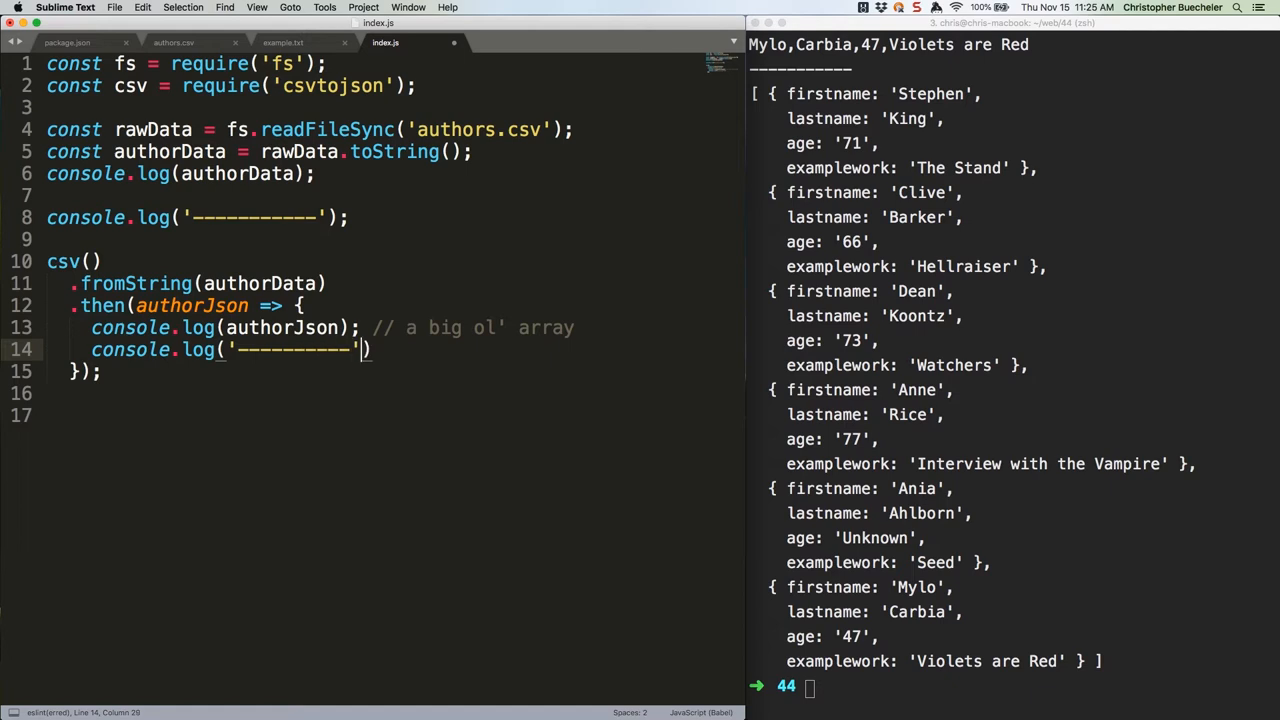
type(";")
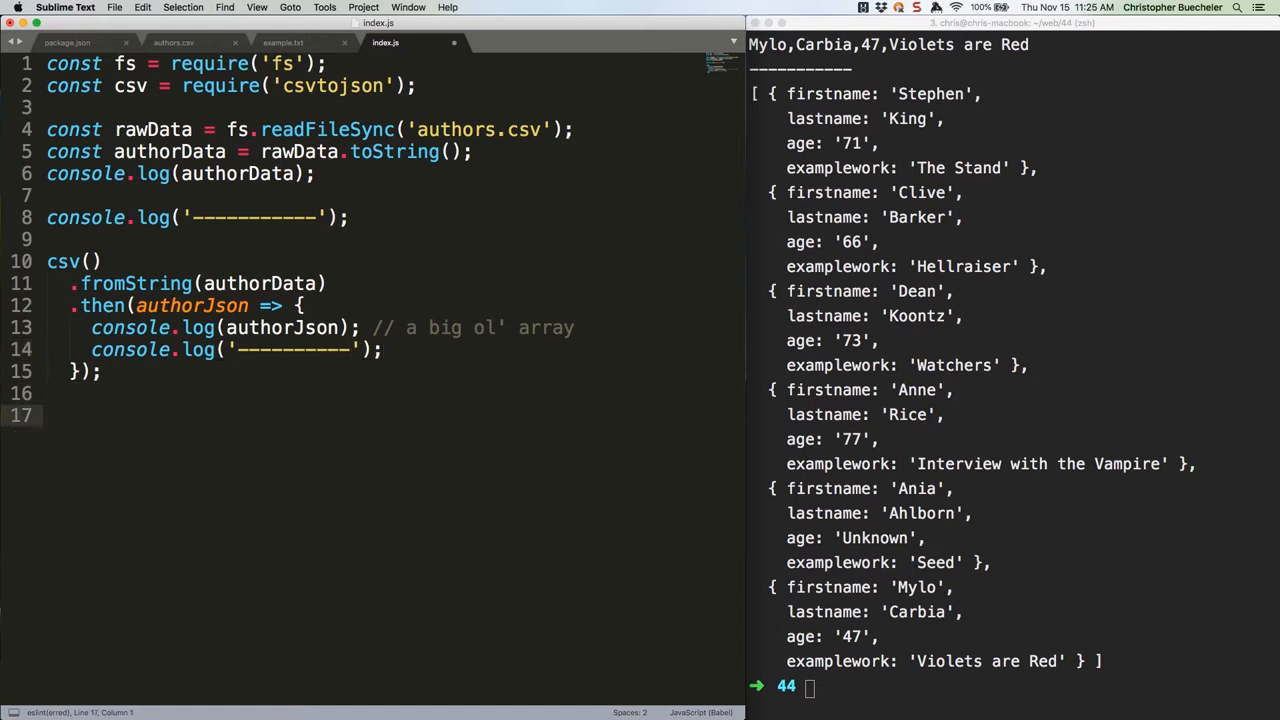
type("fs.readFile('example')")
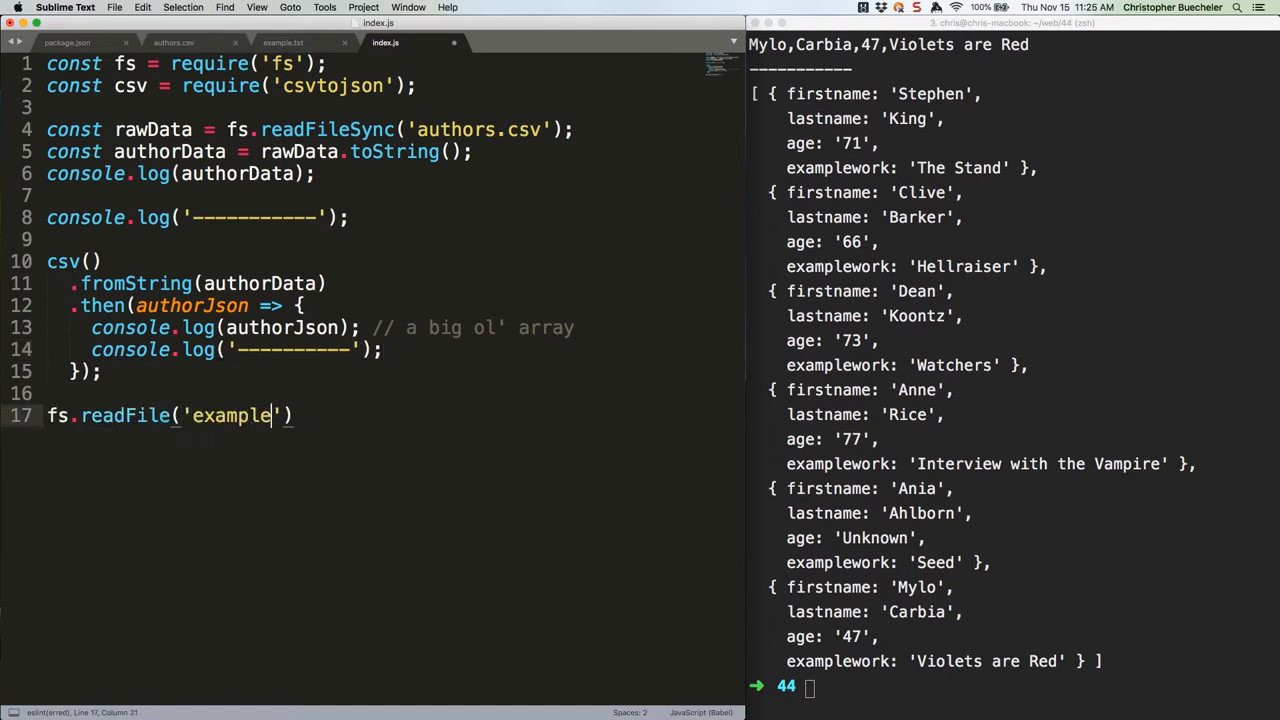